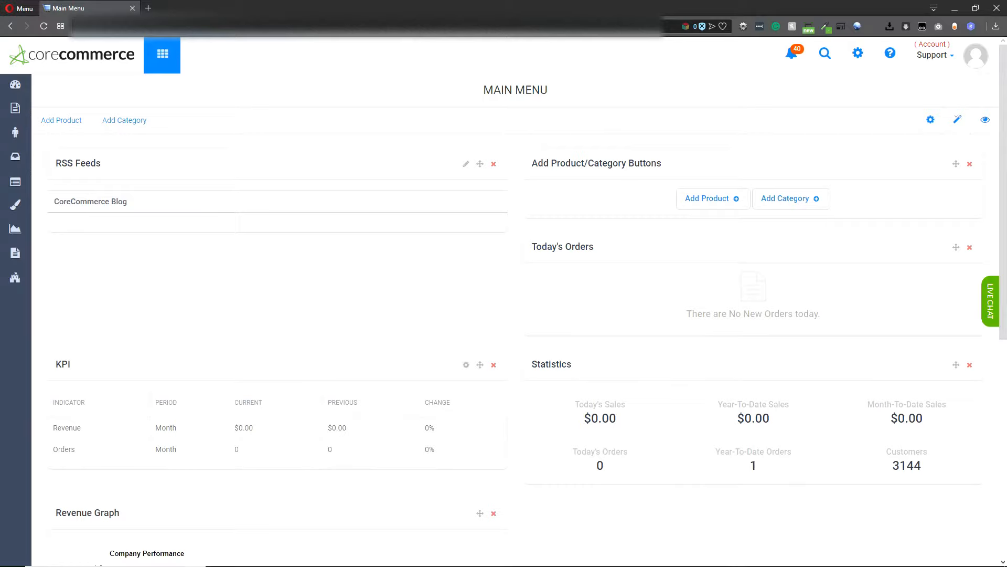
mouse_move(501, 270)
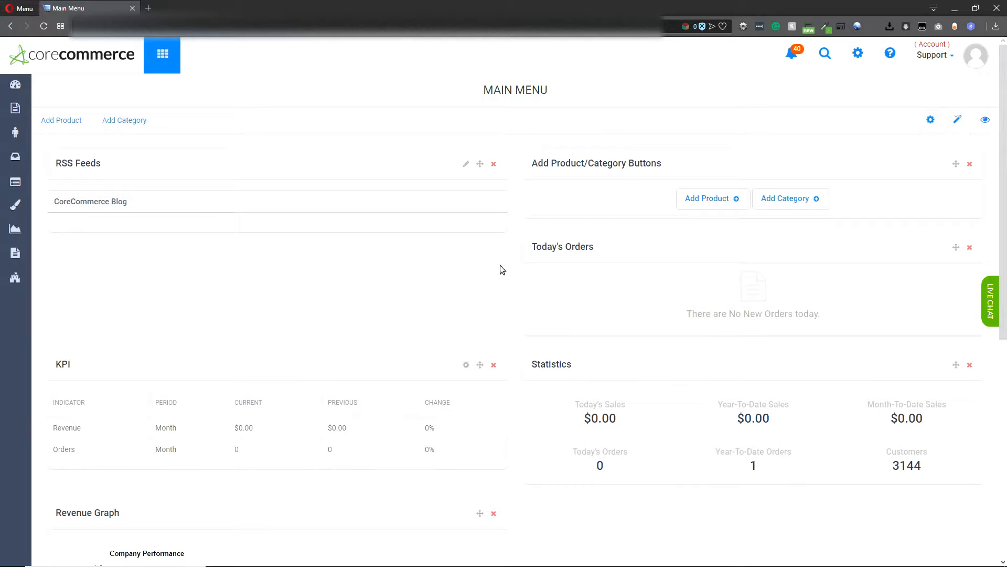
mouse_move(394, 157)
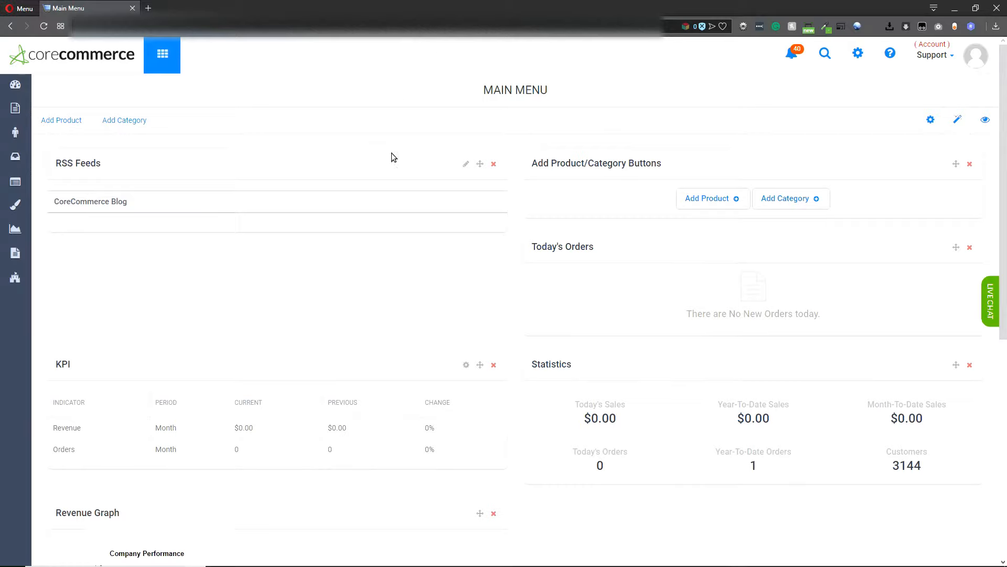
Step: Launch the Setup Wizard and go to the Customize Your Store's Design page
click(161, 54)
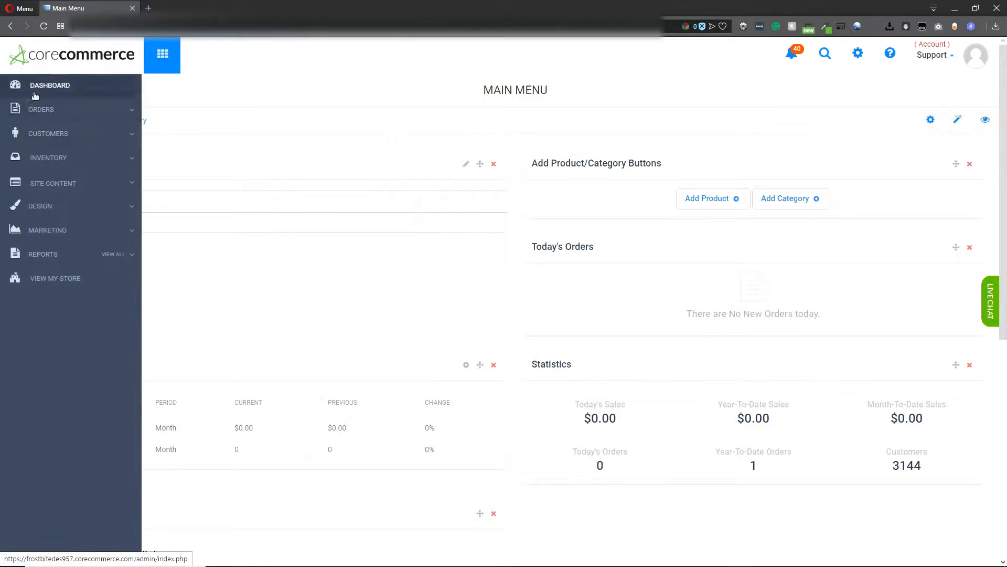
click(49, 85)
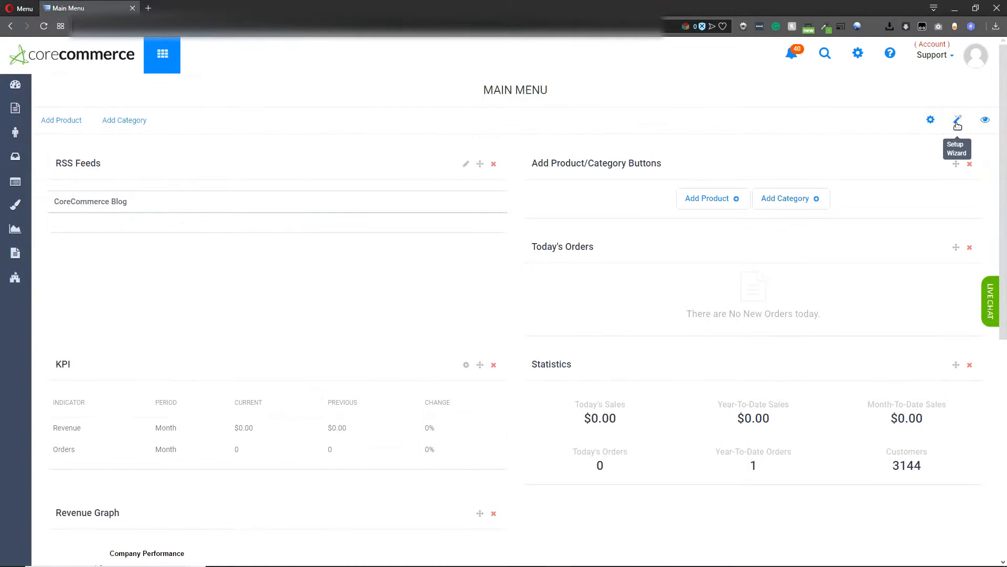
click(957, 120)
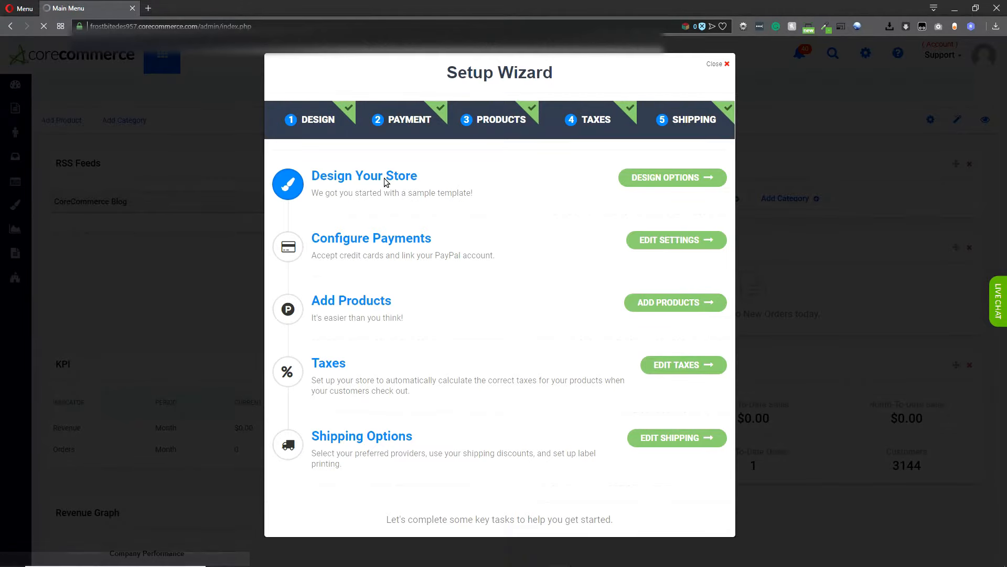
click(671, 177)
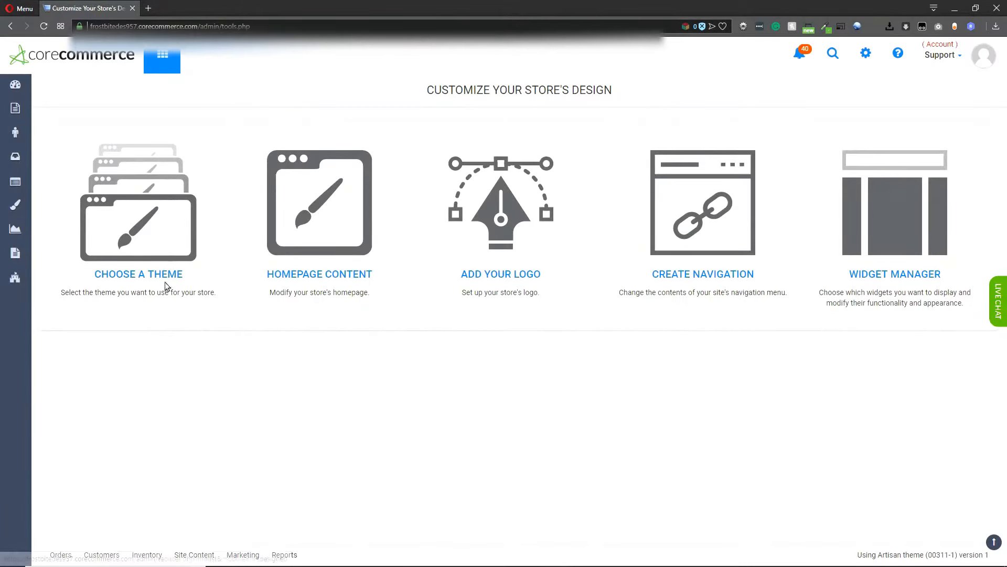
Step: Browse Store Designs down to the More Themes gallery with Carbon, ClickBook and Banbury
click(138, 274)
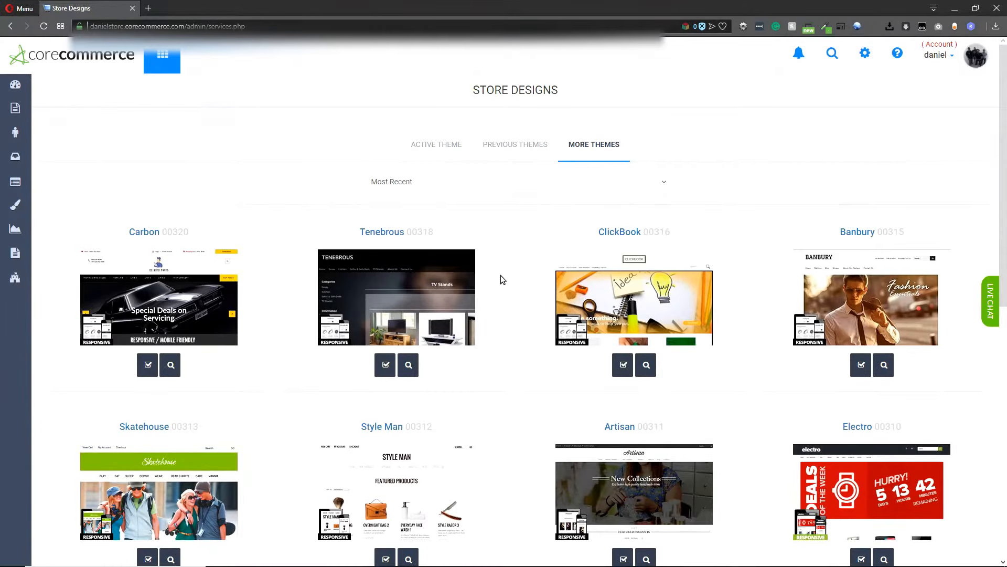
scroll(down, 3)
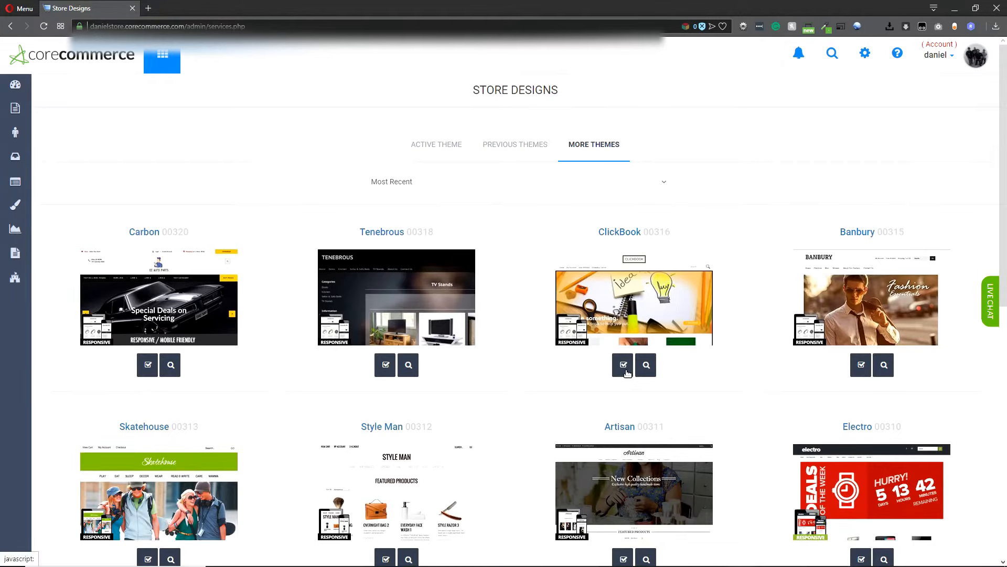
Step: Select ClickBook and acknowledge the template change to make it the active theme
click(623, 364)
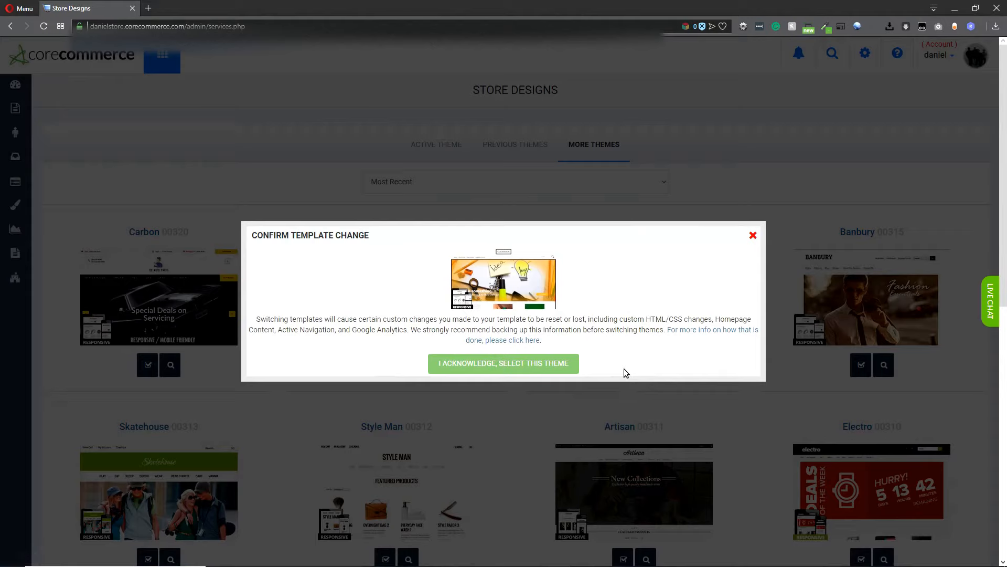
mouse_move(614, 374)
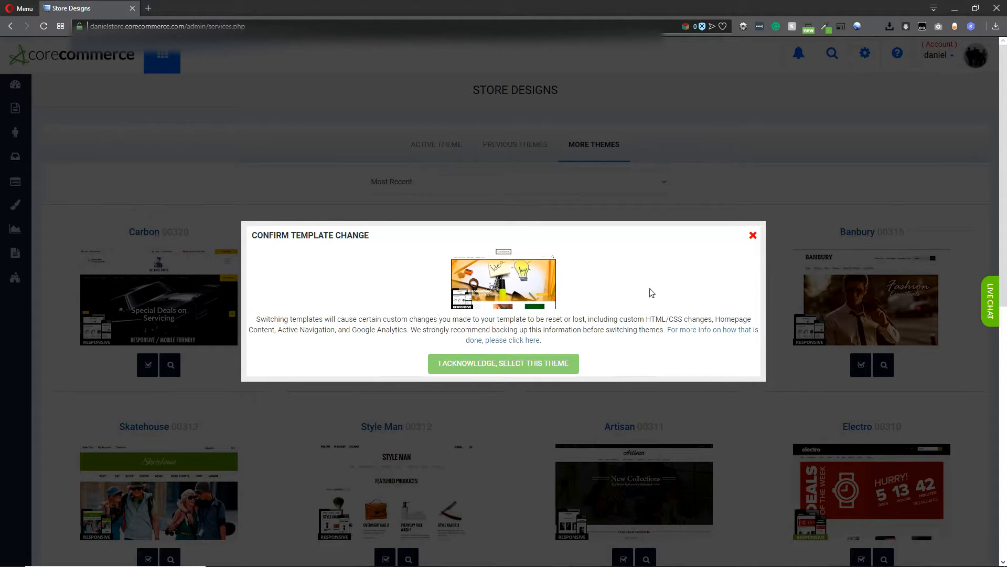
mouse_move(679, 336)
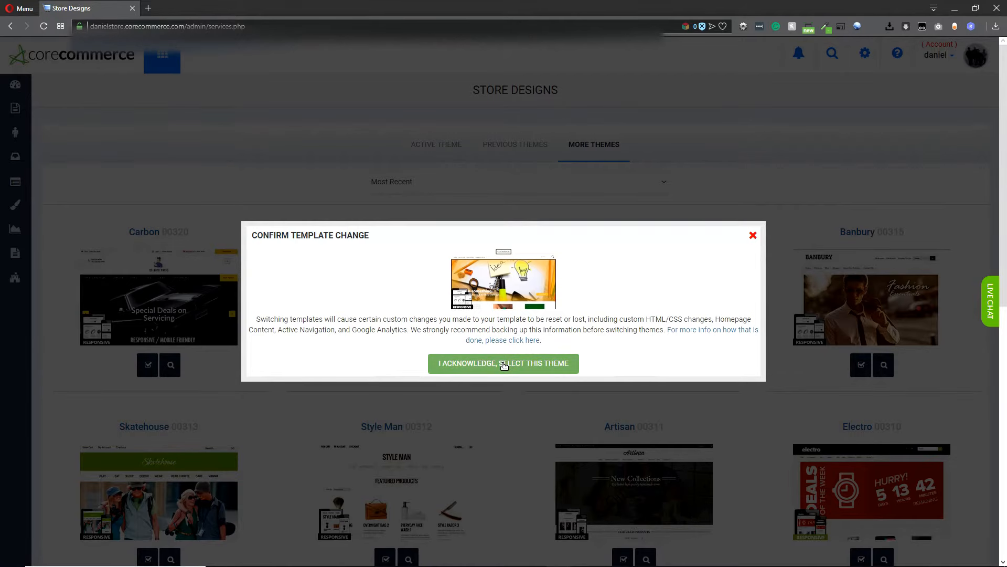
click(503, 363)
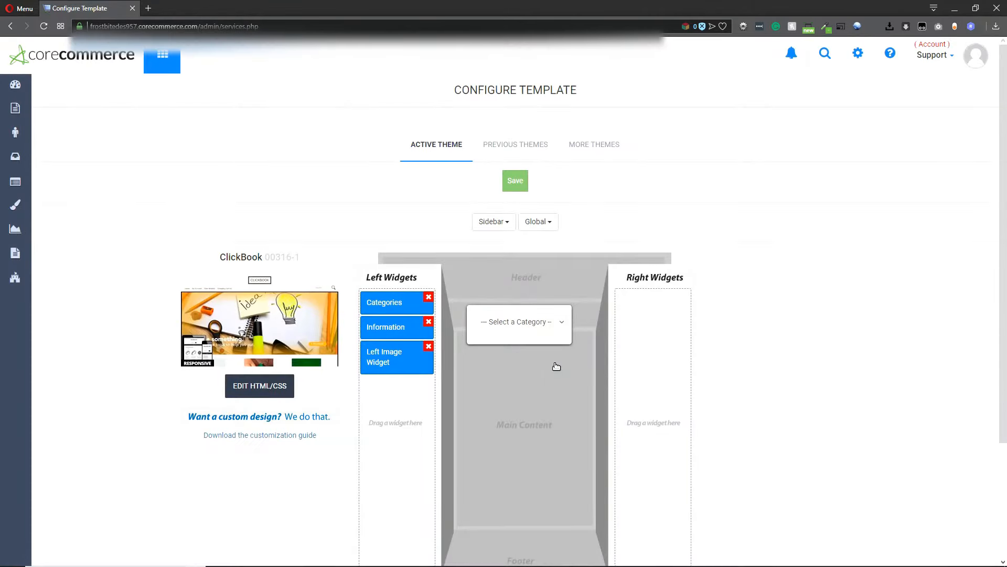
mouse_move(501, 402)
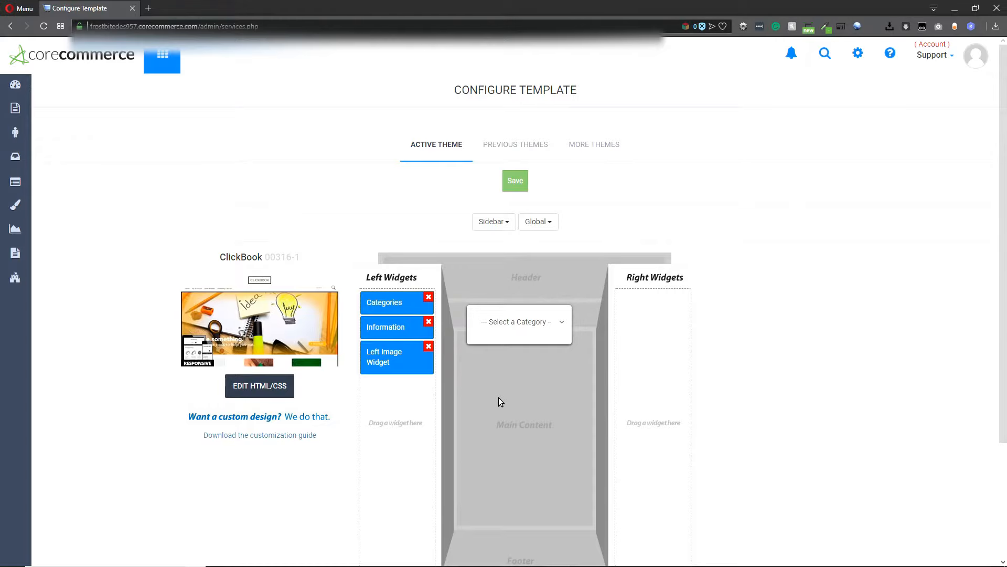
Step: Show the widget category choices for the ClickBook layout's content area
scroll(down, 3)
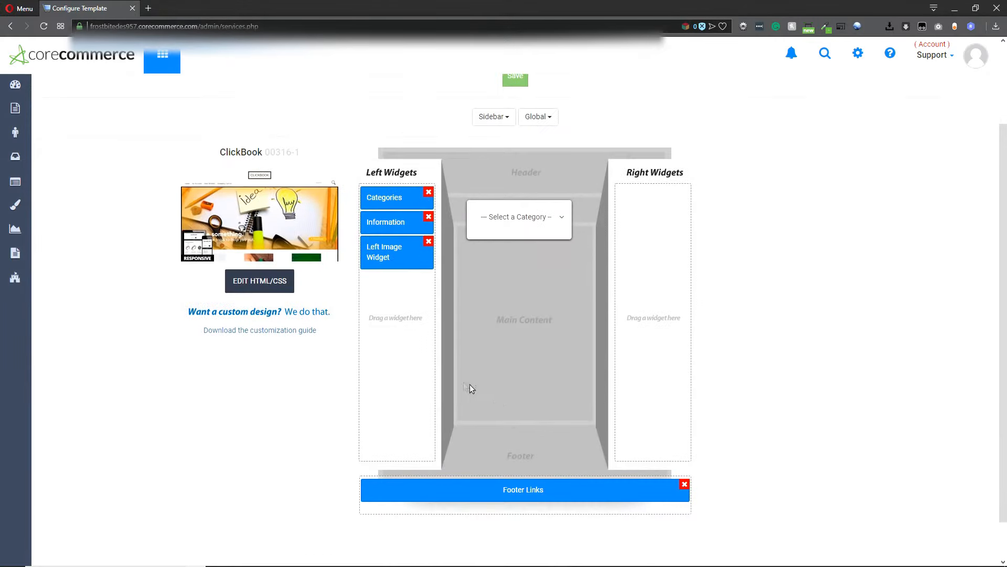
mouse_move(471, 249)
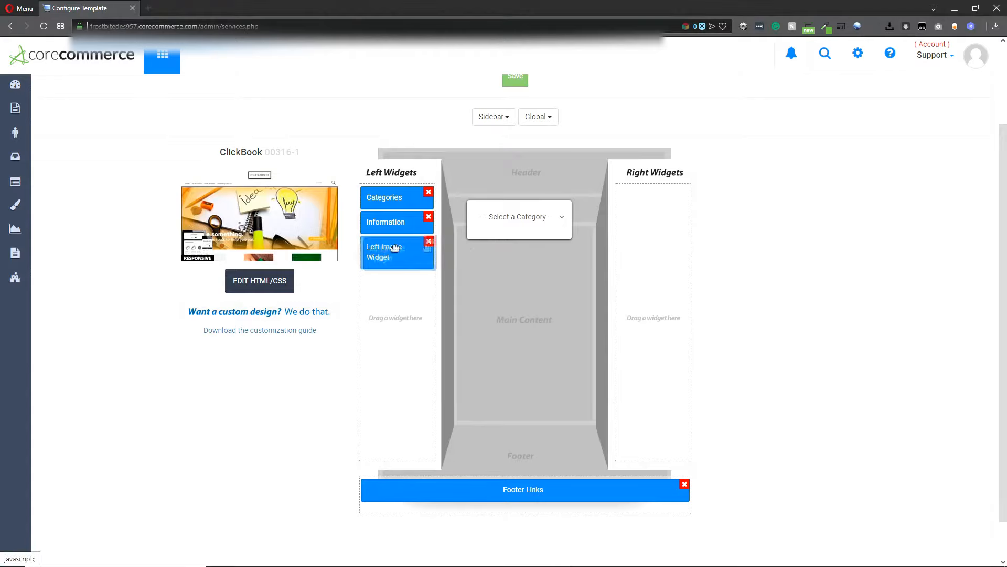
click(519, 216)
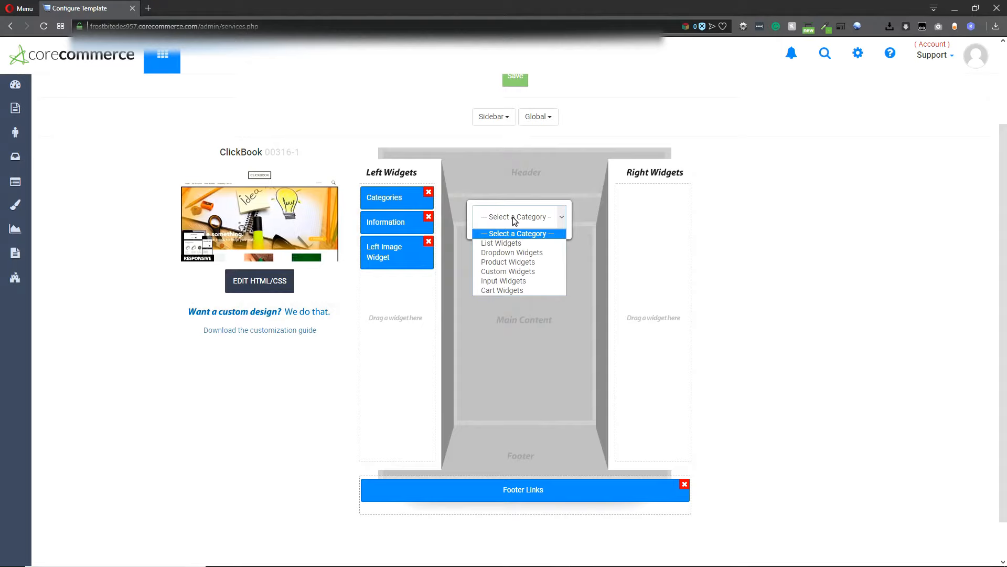
mouse_move(508, 271)
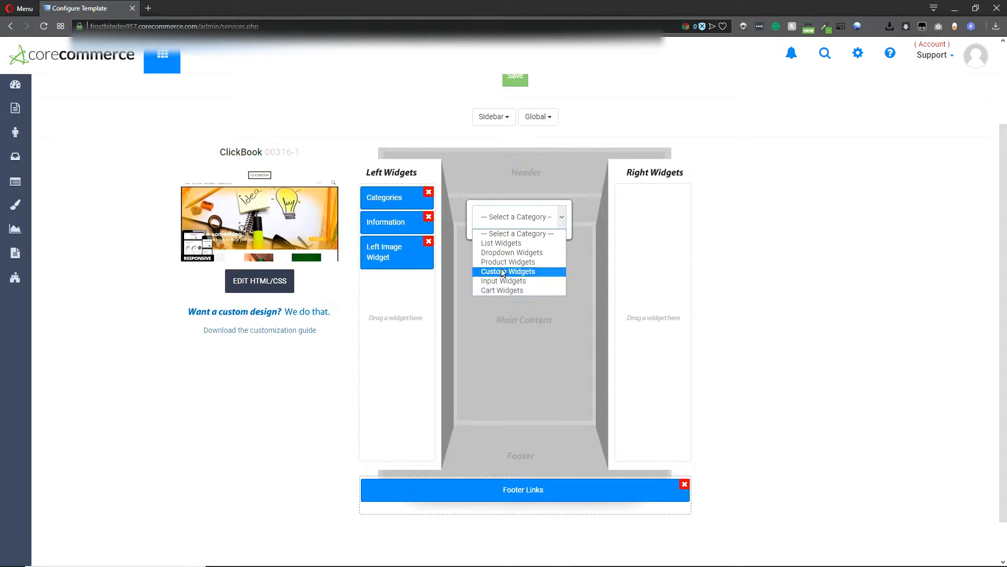
mouse_move(502, 243)
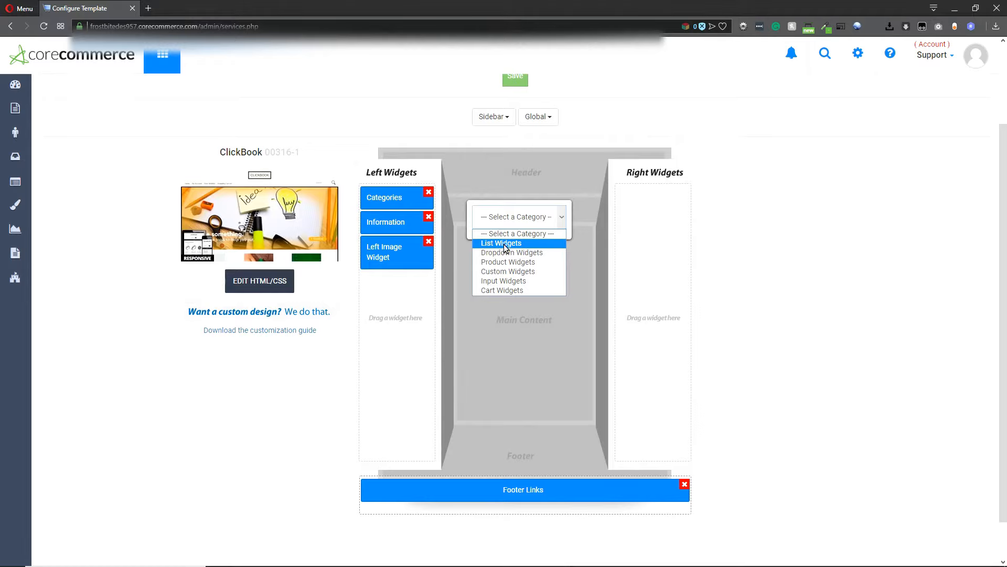
Step: Drag Blog Categories from List Widgets into the Left Widgets column below Left Image Widget
click(502, 243)
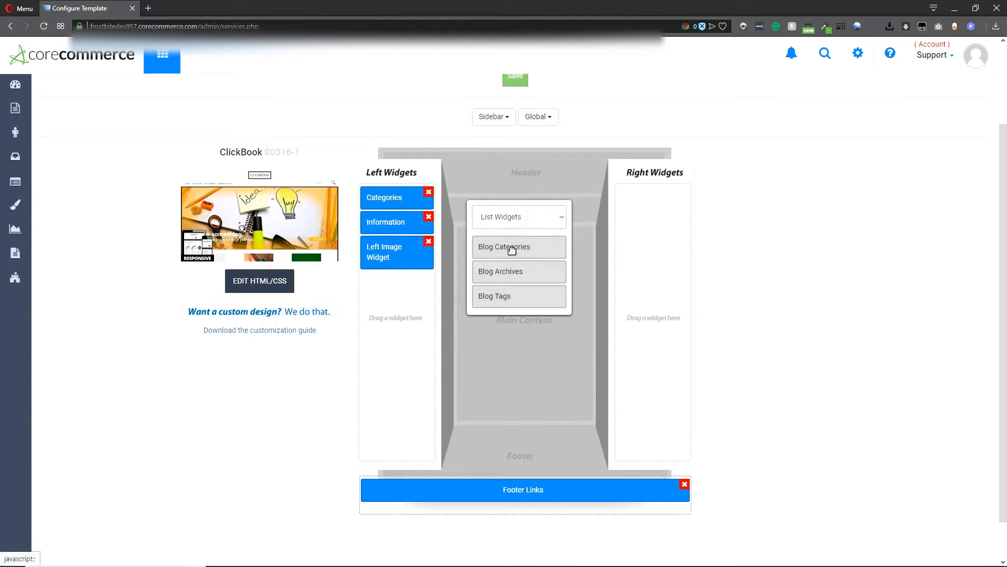
mouse_move(506, 250)
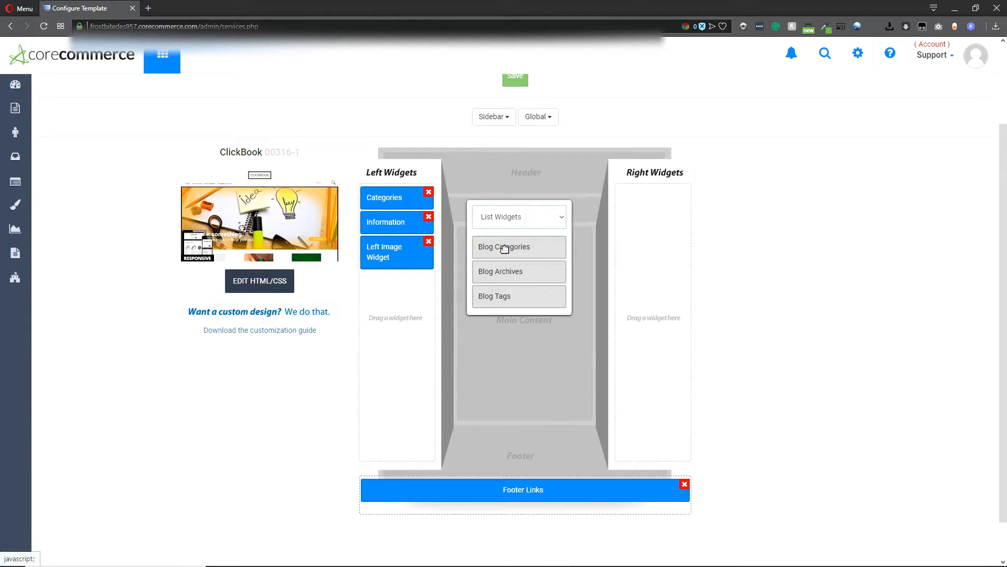
drag(504, 247, 654, 213)
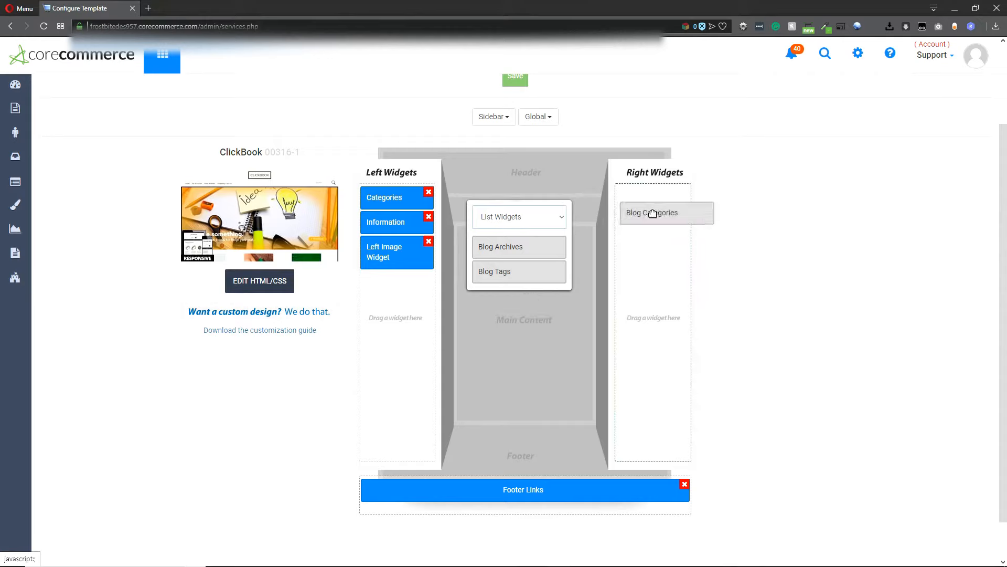
drag(654, 213, 514, 246)
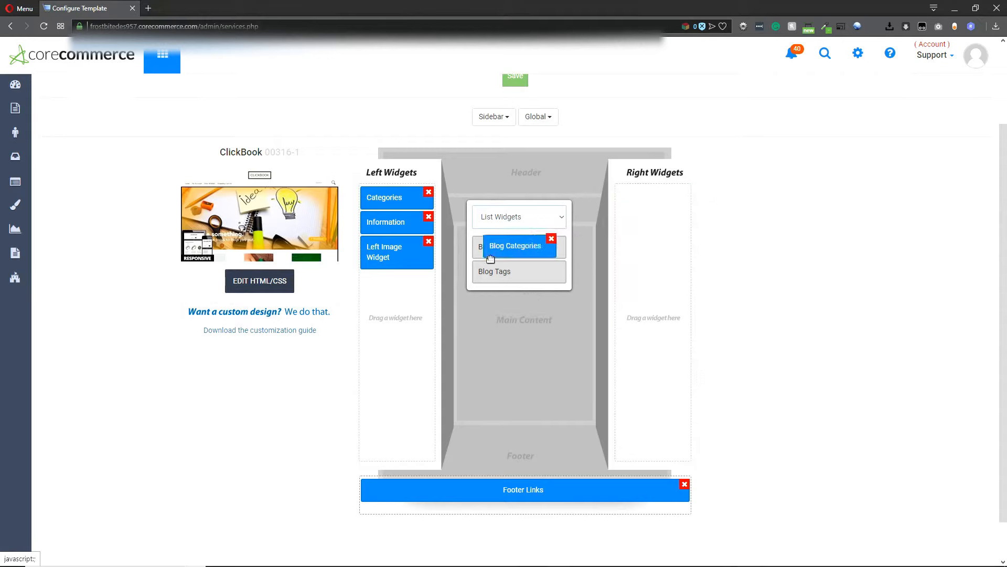
drag(516, 245, 397, 281)
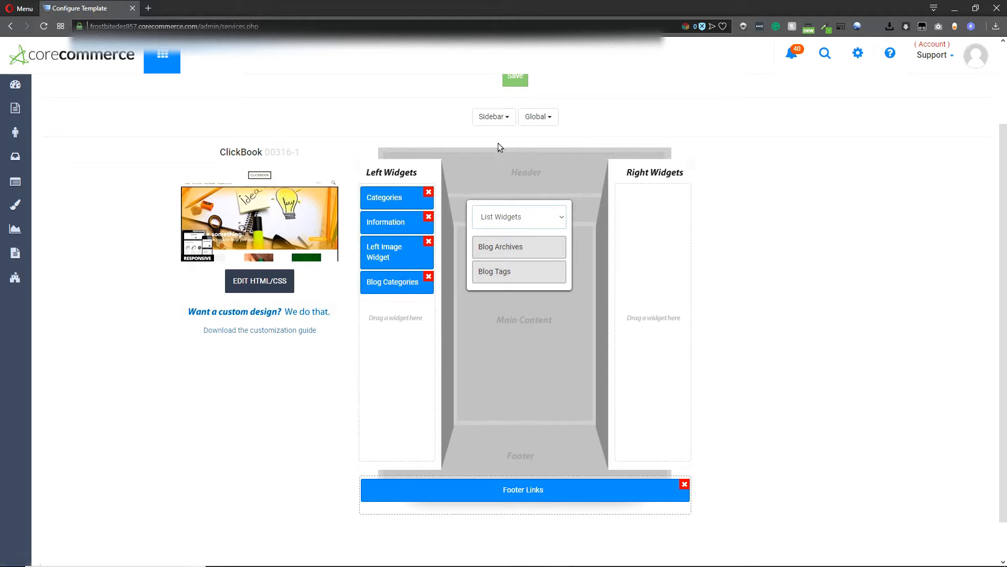
mouse_move(379, 190)
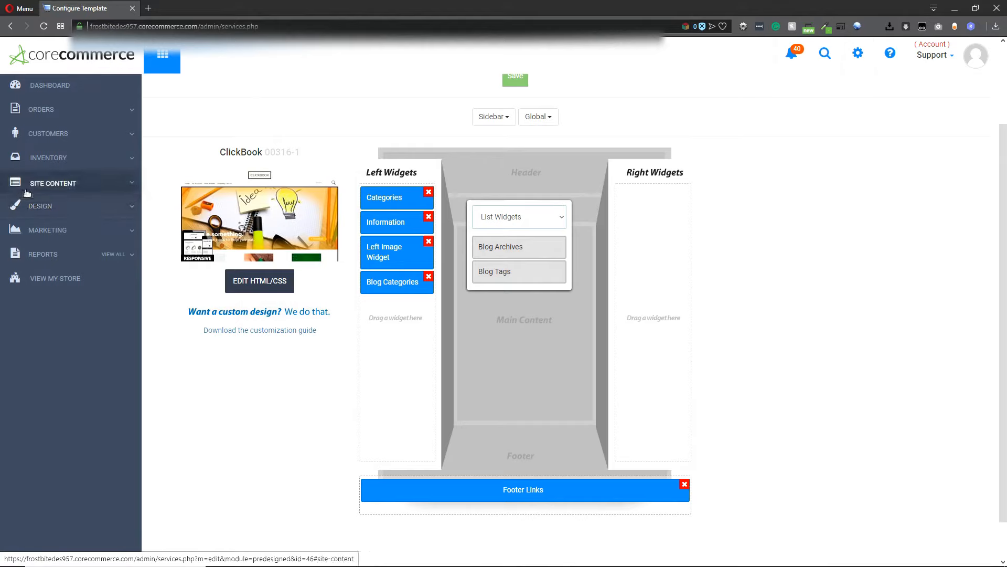
Step: Go to Design > Edit HTML/CSS for the active ClickBook theme
click(39, 206)
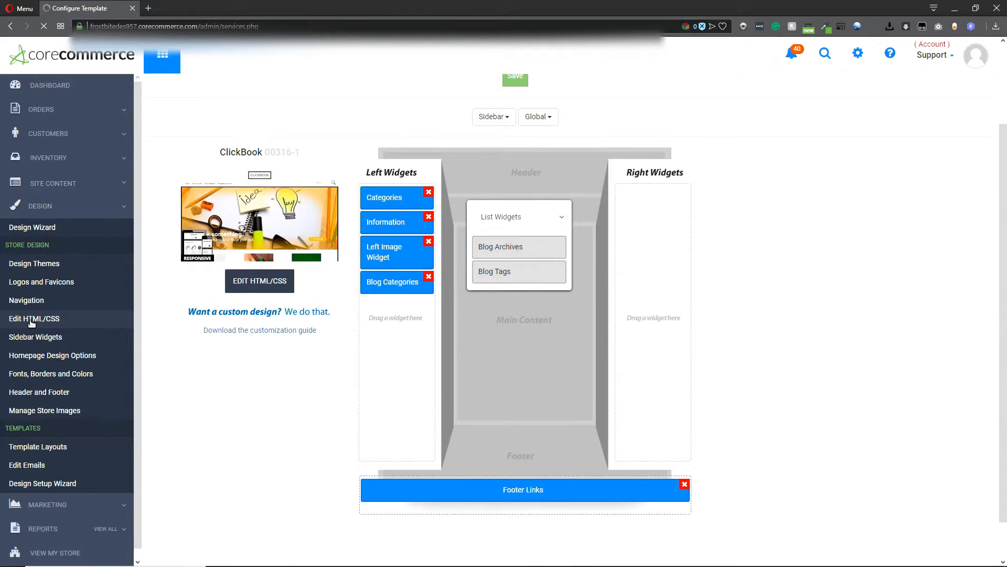
click(34, 318)
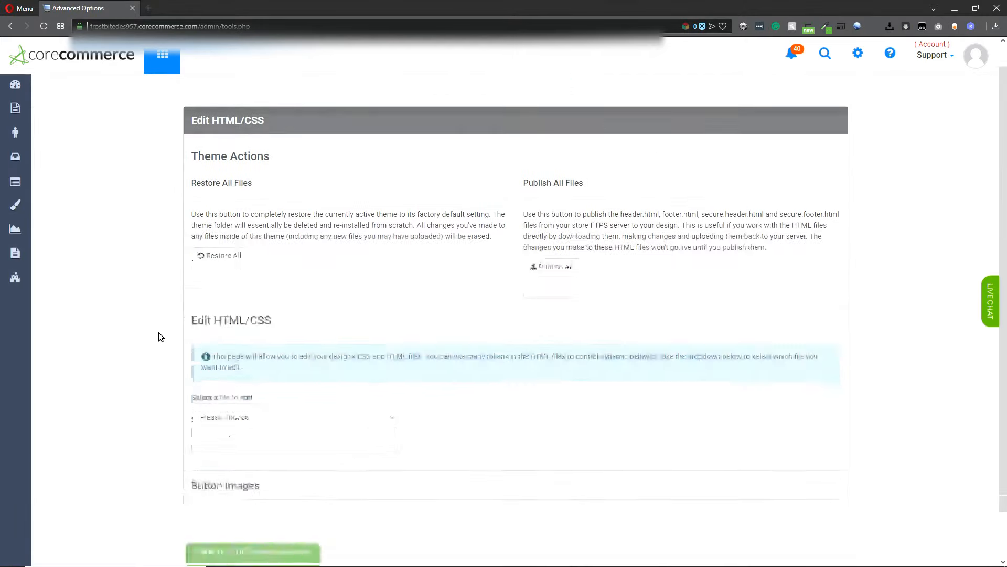
Step: Review the editable template files, then bring up the store settings menu with FTP settings
click(293, 364)
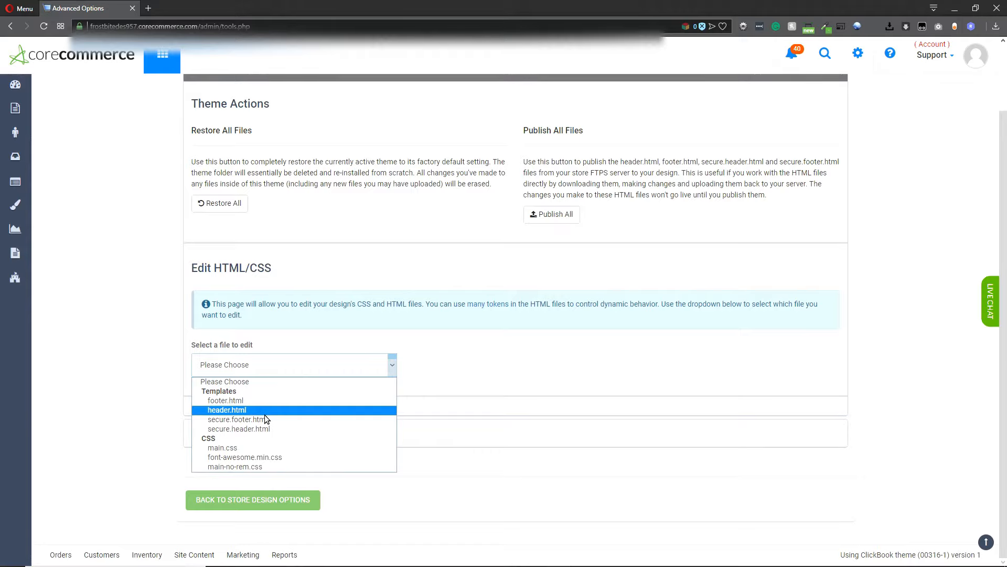
mouse_move(227, 400)
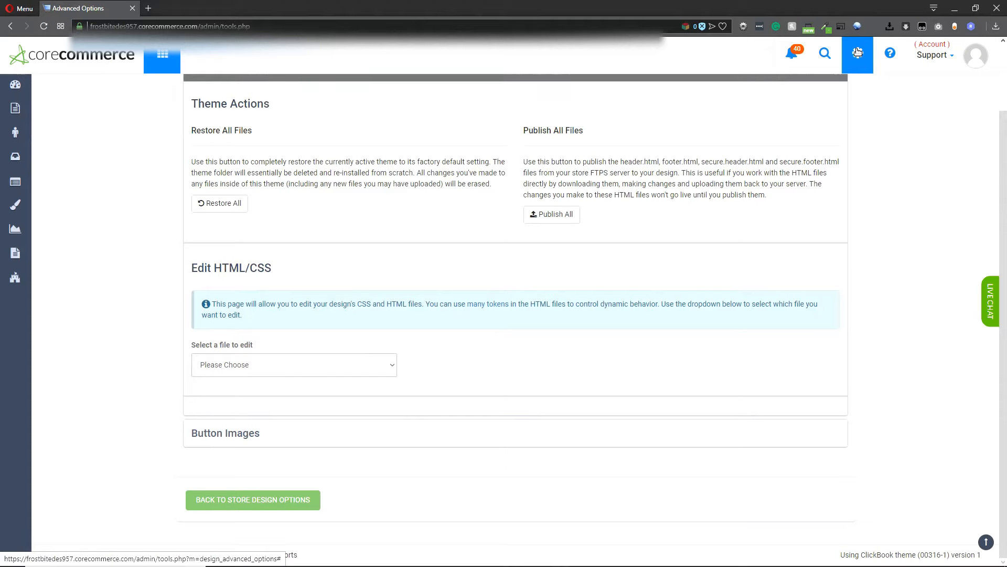
click(858, 54)
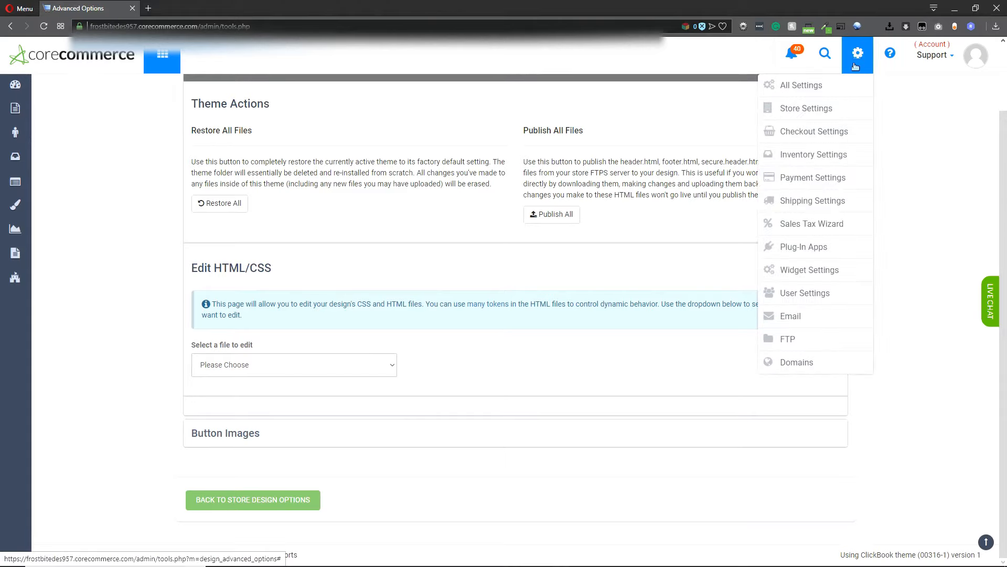